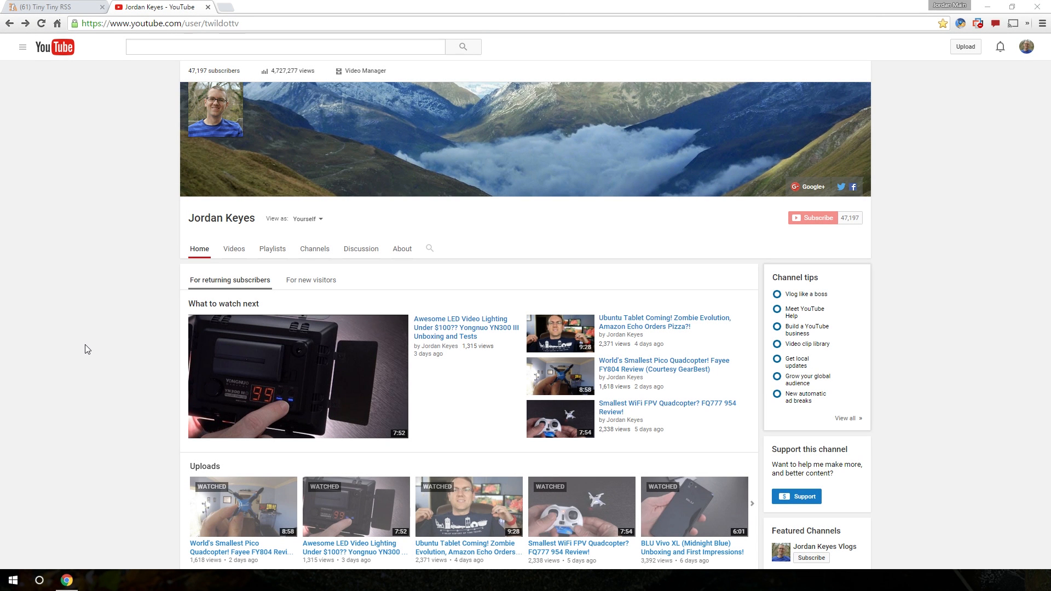
{"action": "mouse_move", "coordinate": [79, 329]}
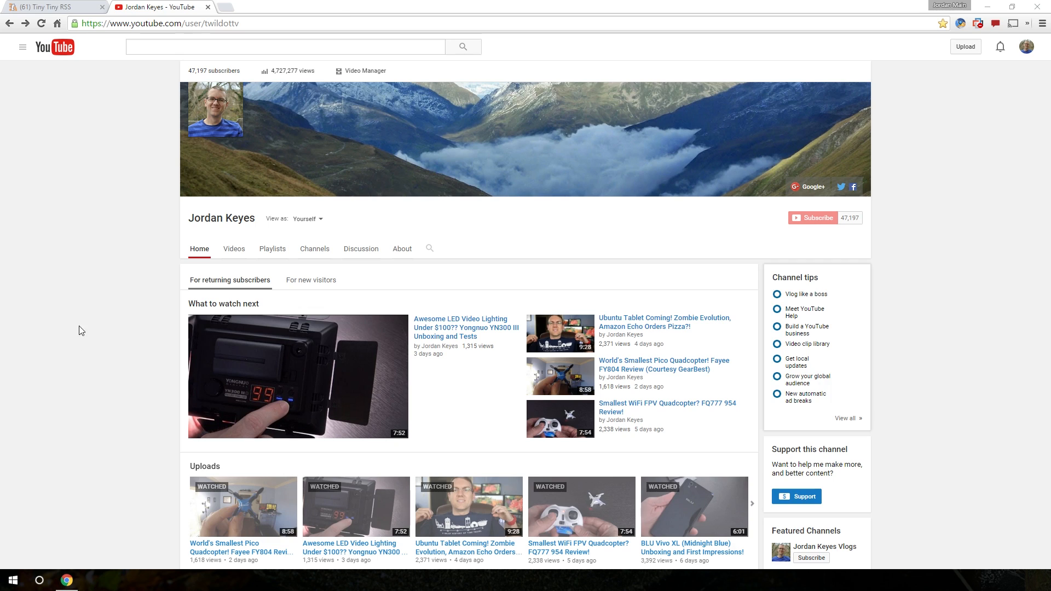
Show the YouTube guide sidebar listing playlists and subscribed channels.
{"action": "left_click", "coordinate": [22, 47]}
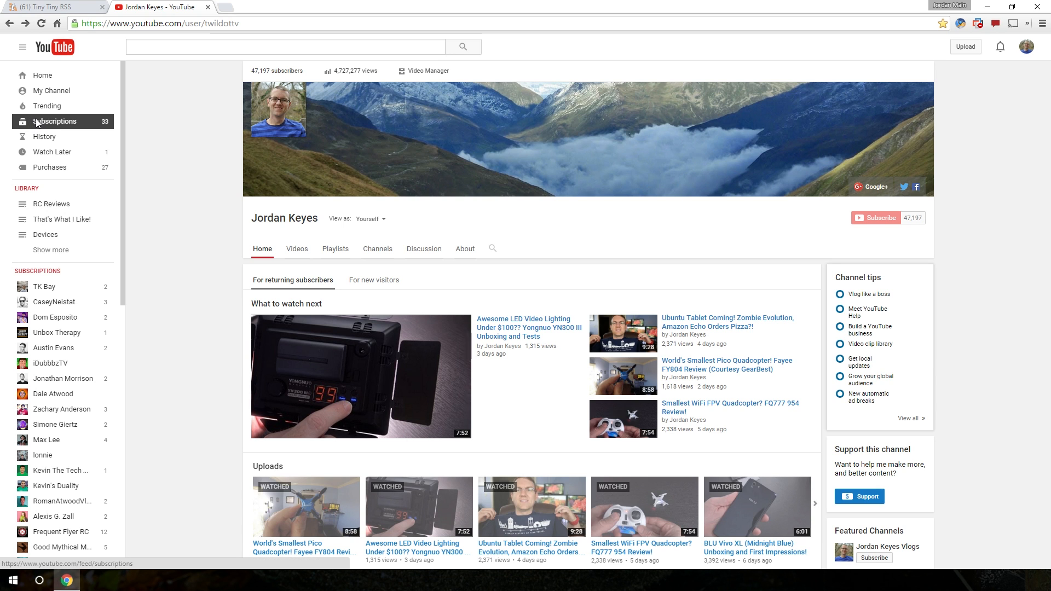
Browse the Subscriptions feed of recent videos, scrolling down and back up.
{"action": "left_click", "coordinate": [54, 121]}
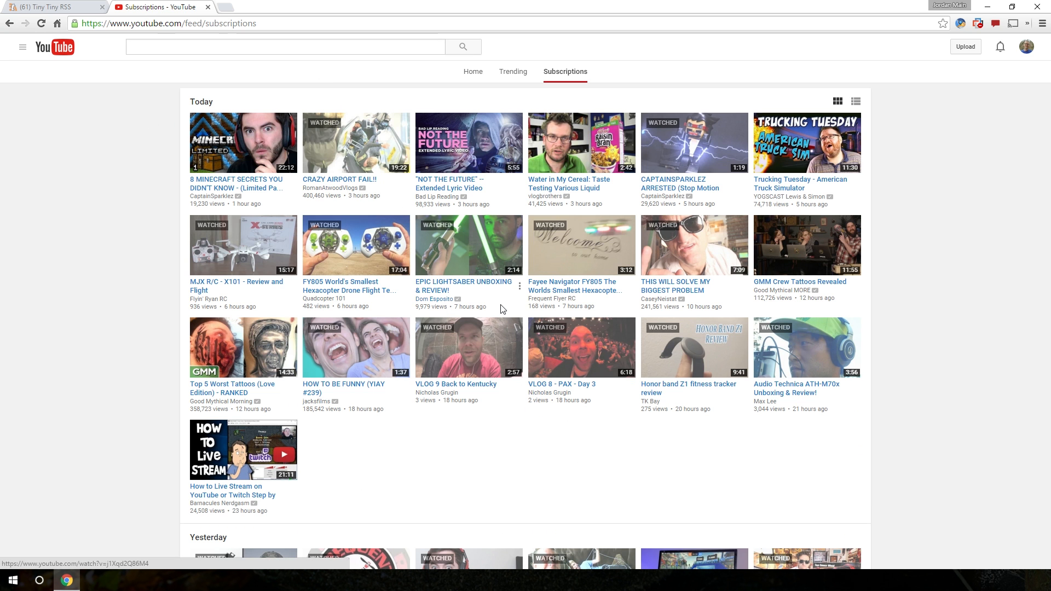
{"action": "scroll", "scroll_direction": "down", "scroll_amount": 3}
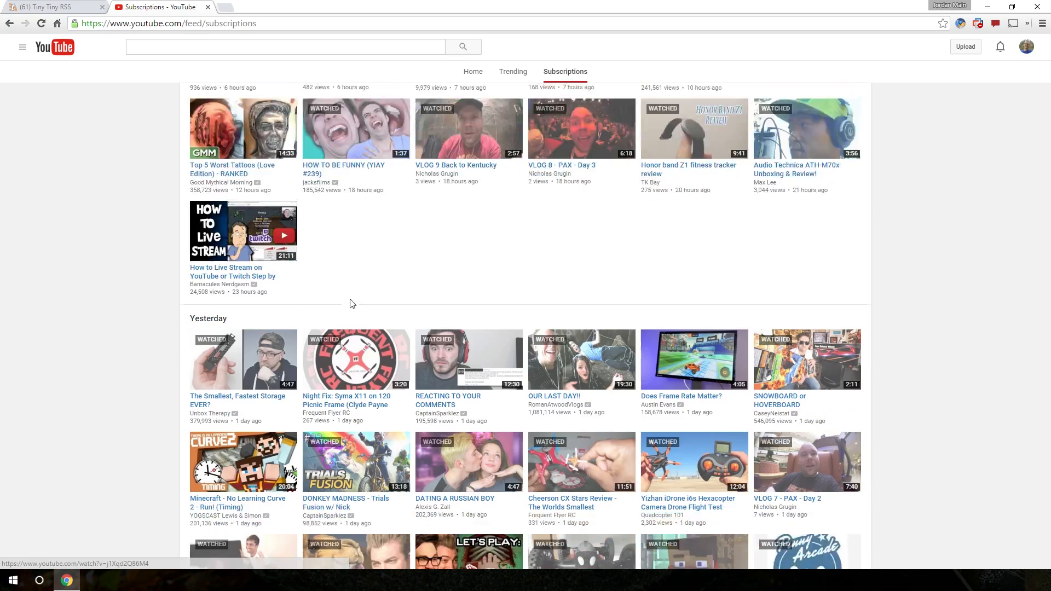
{"action": "scroll", "scroll_direction": "down", "scroll_amount": 3}
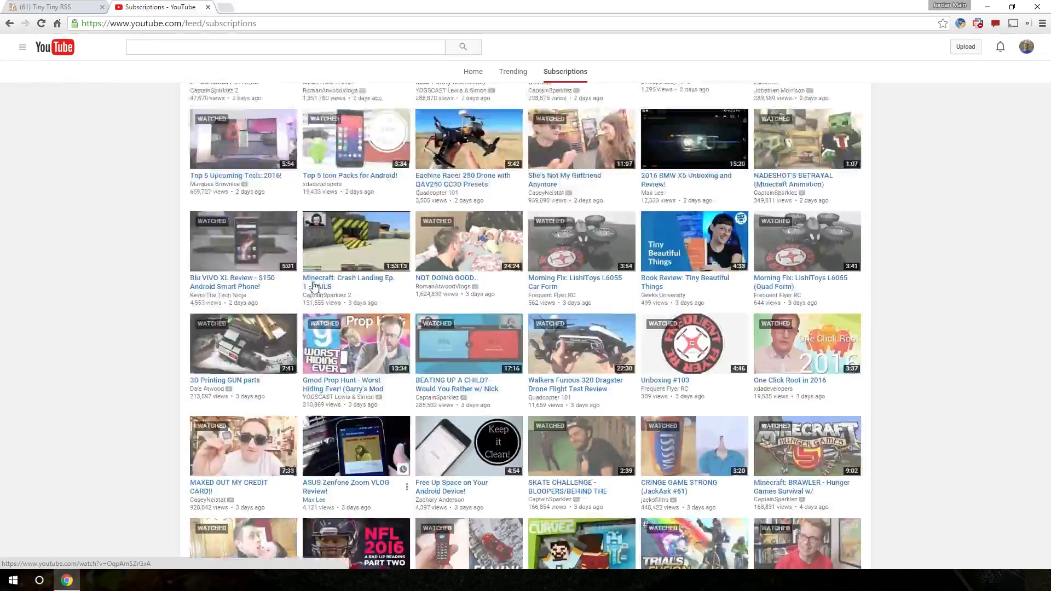
{"action": "scroll", "scroll_direction": "up", "scroll_amount": 3}
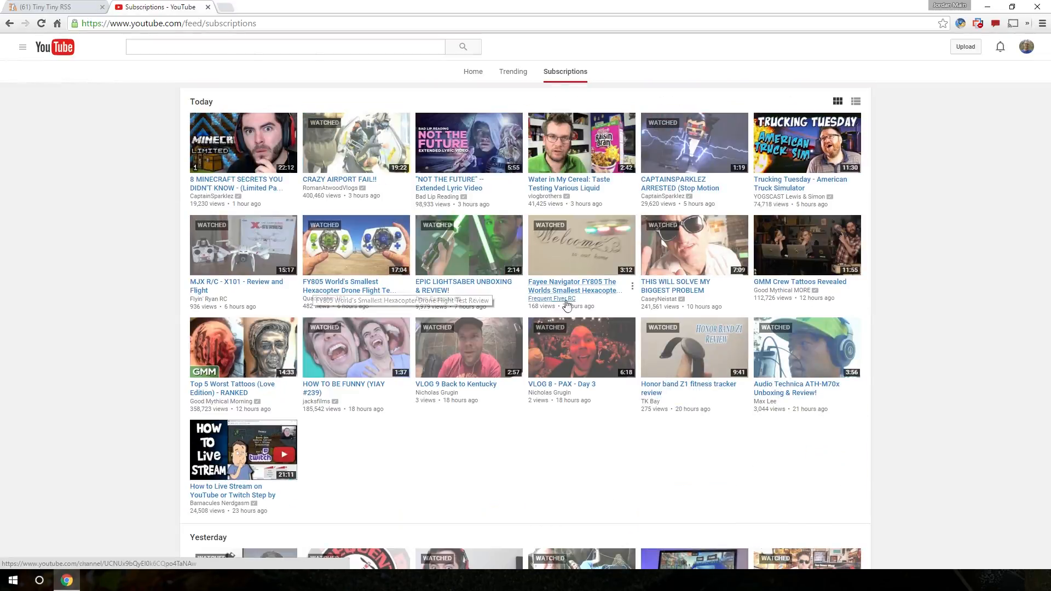
{"action": "mouse_move", "coordinate": [323, 125]}
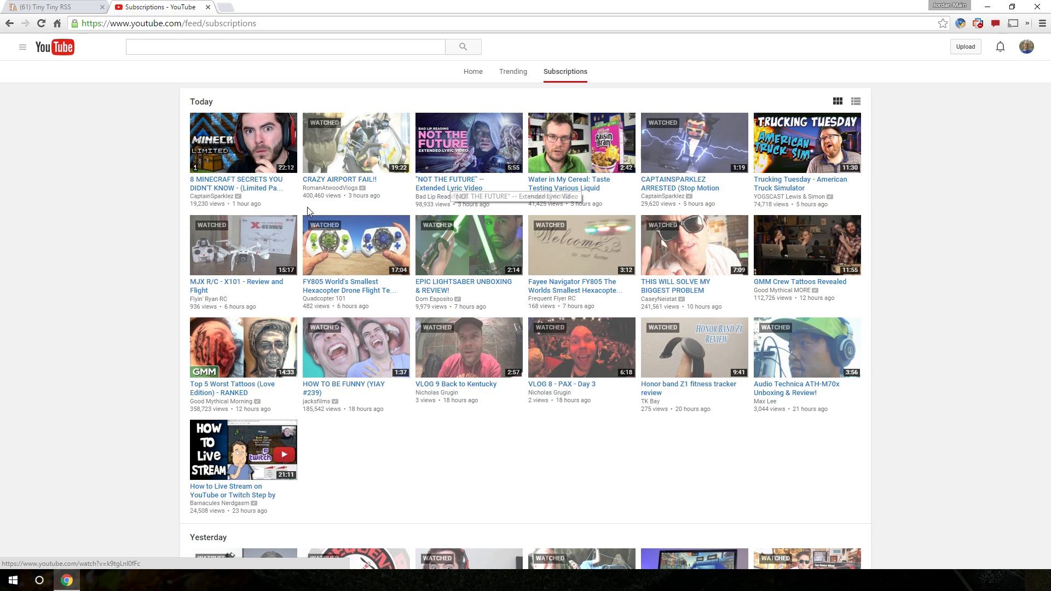
{"action": "scroll", "scroll_direction": "down", "scroll_amount": 3}
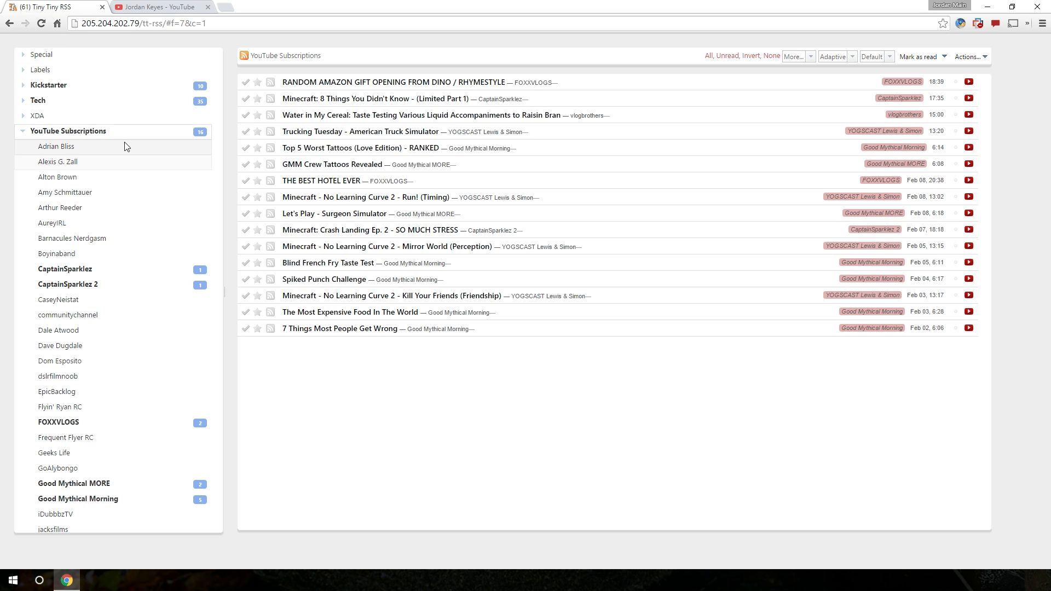
{"action": "mouse_move", "coordinate": [339, 82]}
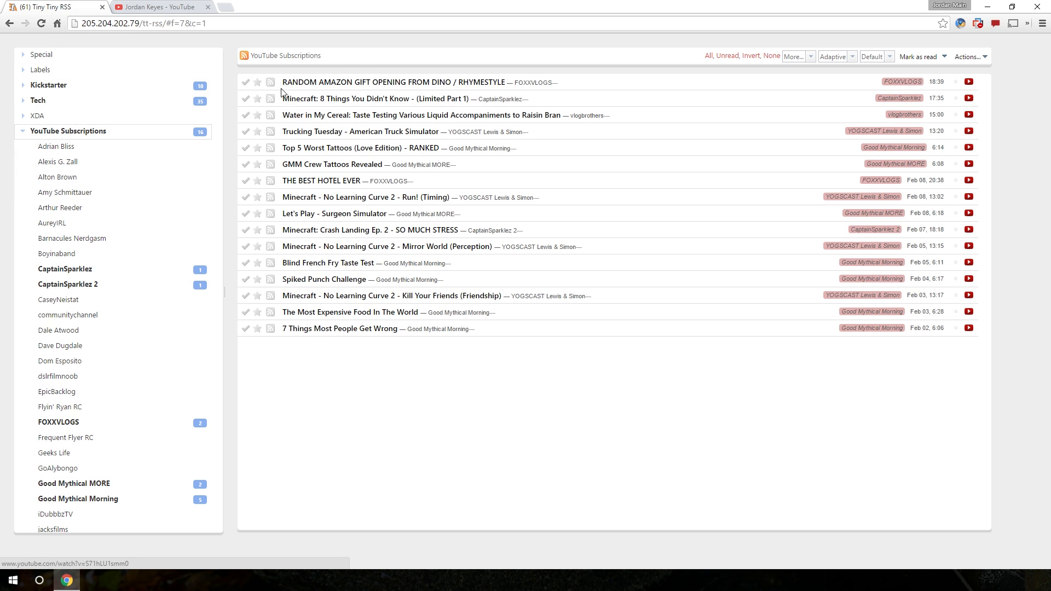
{"action": "mouse_move", "coordinate": [67, 315]}
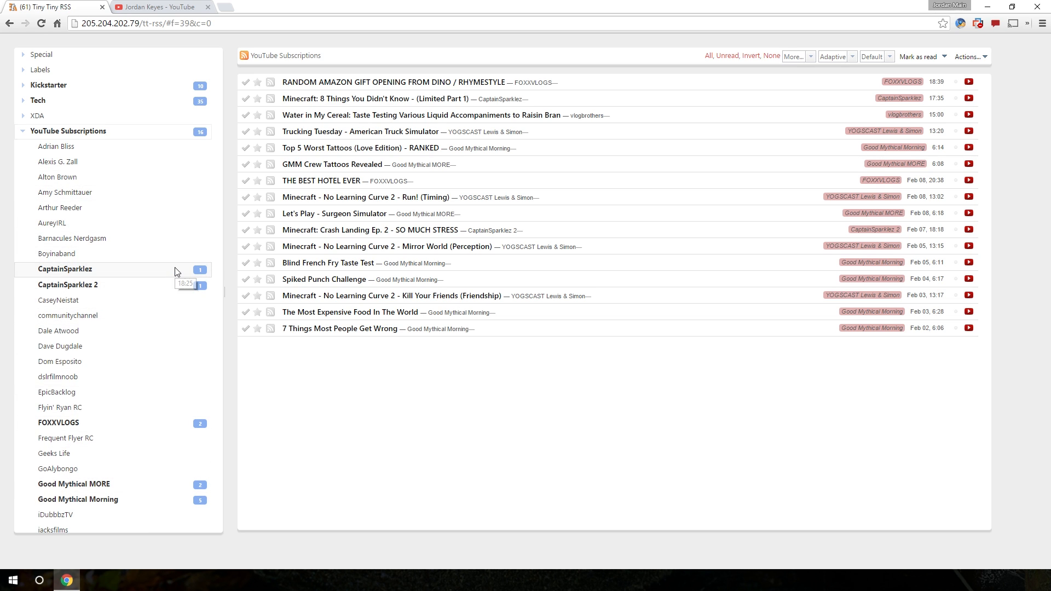
Read the CaptainSparklez feed, then the Good Mythical MORE feed and its full article list.
{"action": "left_click", "coordinate": [64, 269]}
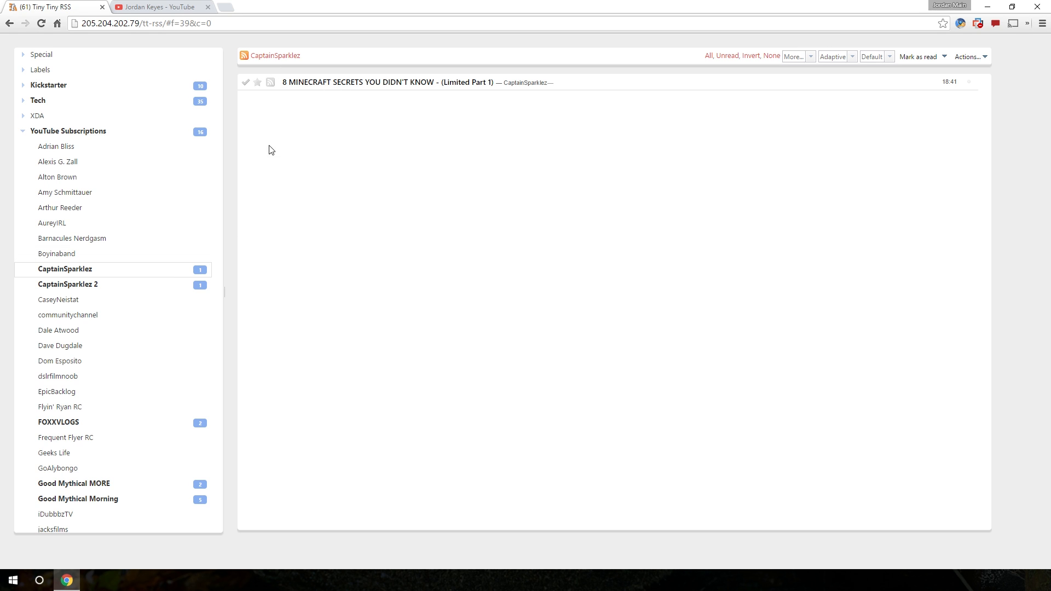
{"action": "left_click", "coordinate": [72, 239]}
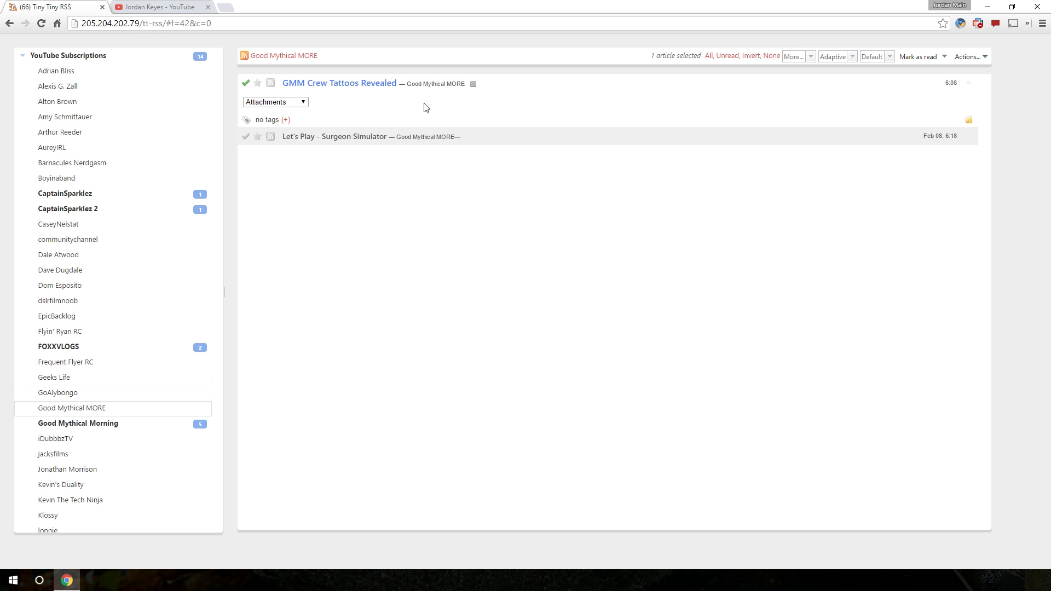
{"action": "mouse_move", "coordinate": [110, 410]}
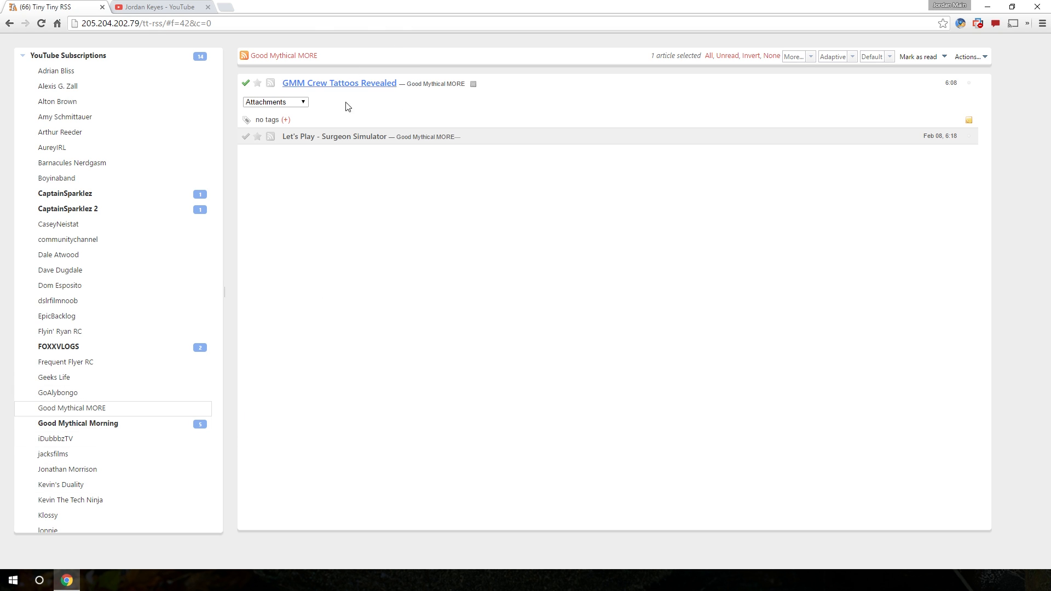
{"action": "left_click", "coordinate": [340, 83]}
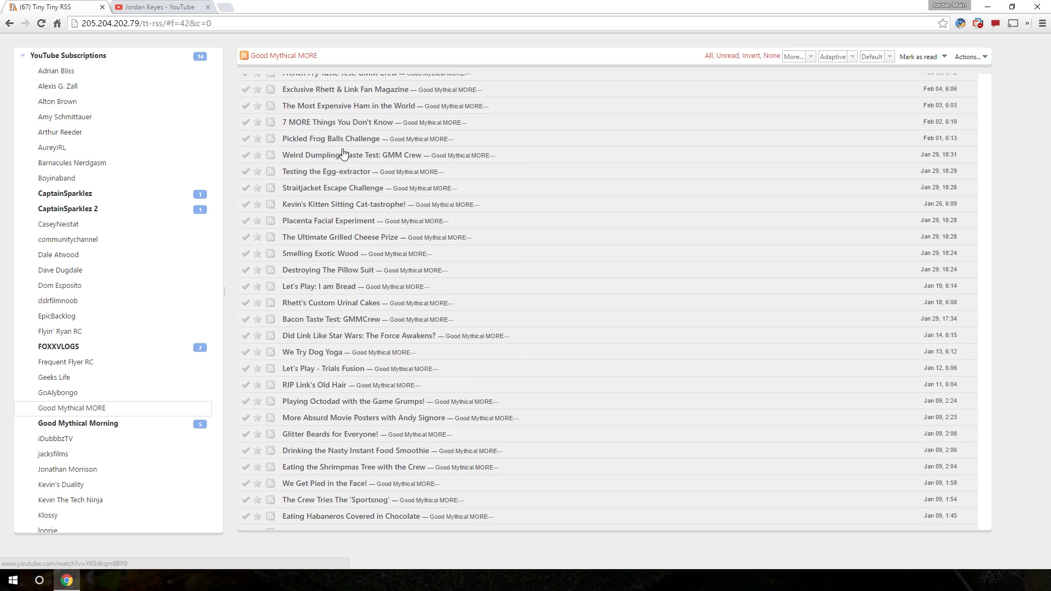
{"action": "scroll", "scroll_direction": "down", "scroll_amount": 3}
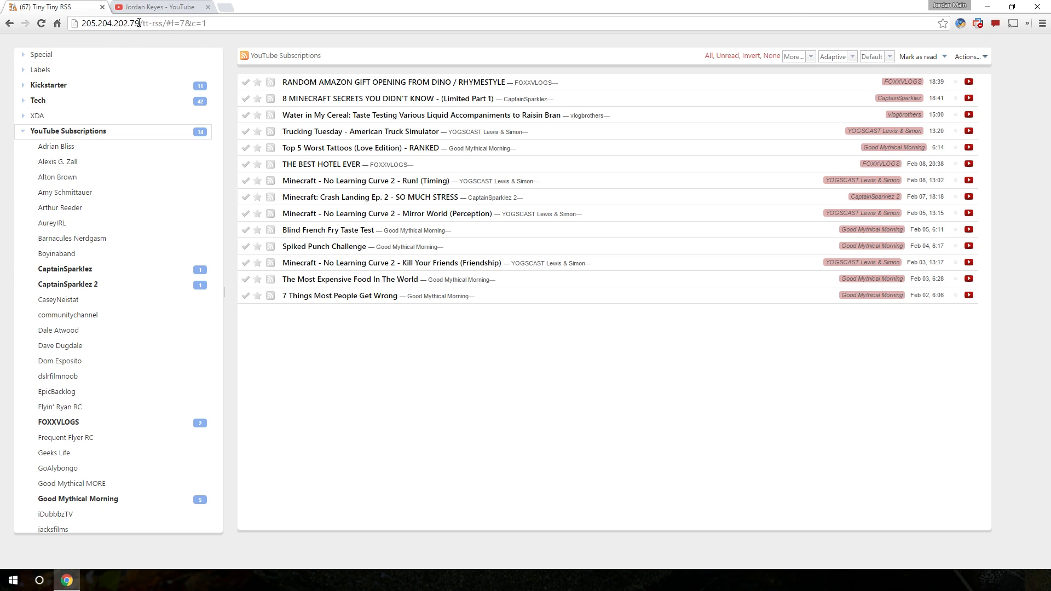
{"action": "mouse_move", "coordinate": [389, 504]}
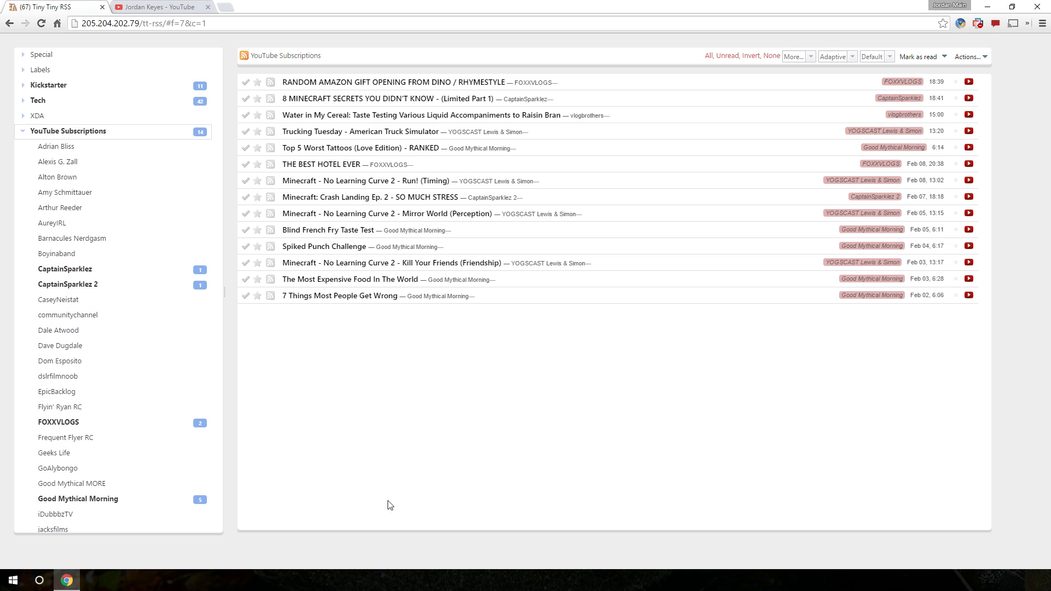
{"action": "mouse_move", "coordinate": [109, 65]}
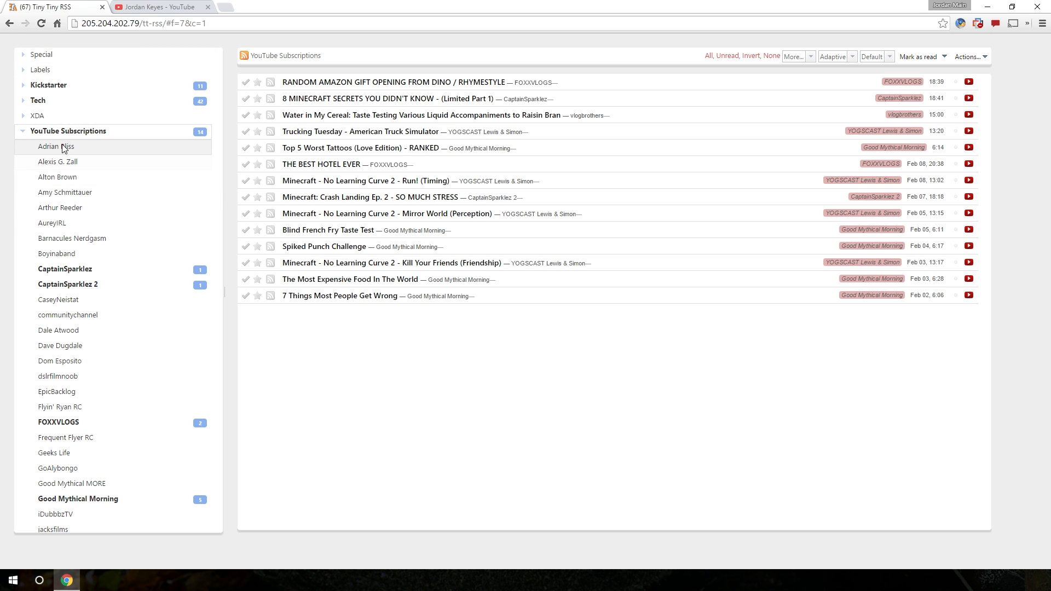
Bring up the context options for the first subscription feed in the tree.
{"action": "right_click", "coordinate": [54, 146]}
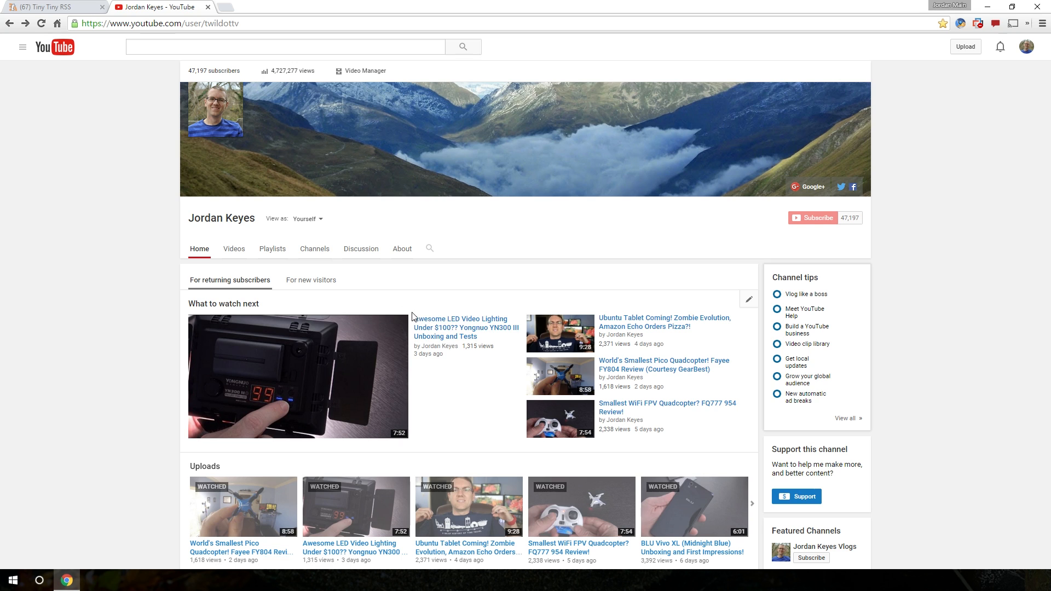
{"action": "mouse_move", "coordinate": [461, 327]}
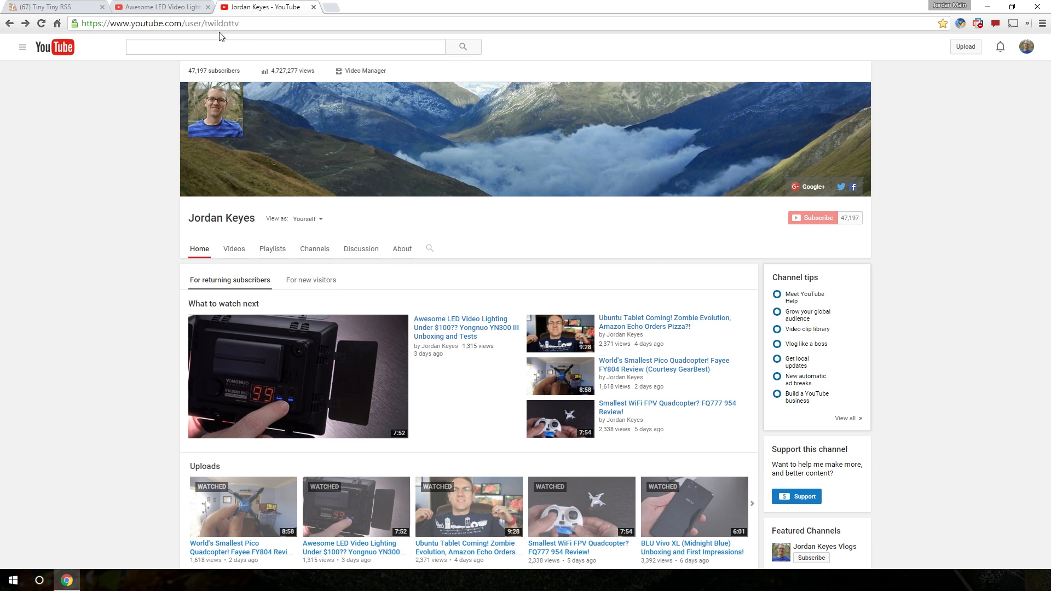
Go from the LED lighting video to its channel page and select the channel URL.
{"action": "left_click", "coordinate": [298, 376]}
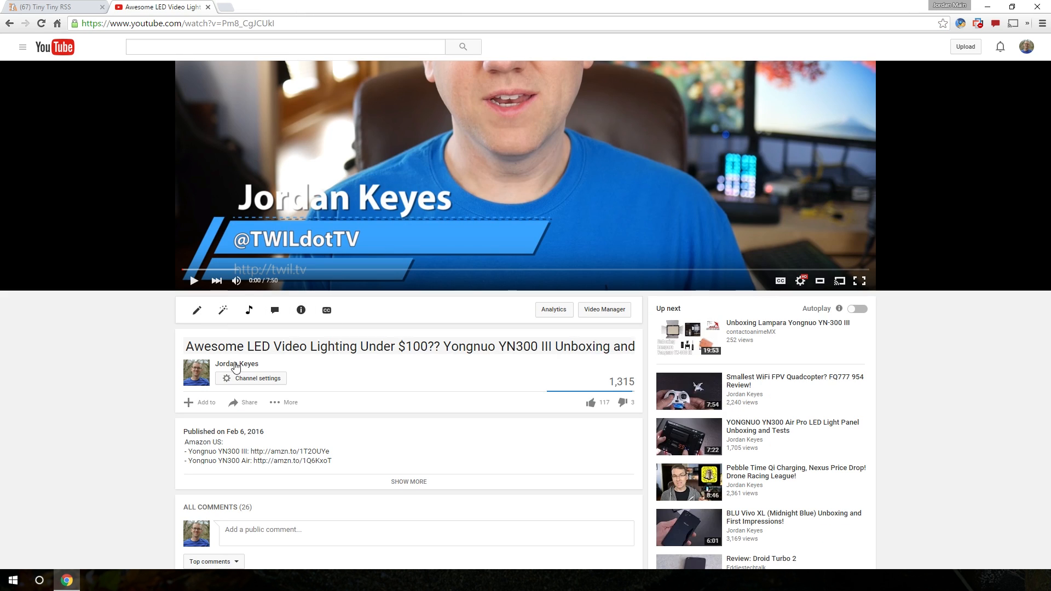
{"action": "left_click", "coordinate": [236, 363]}
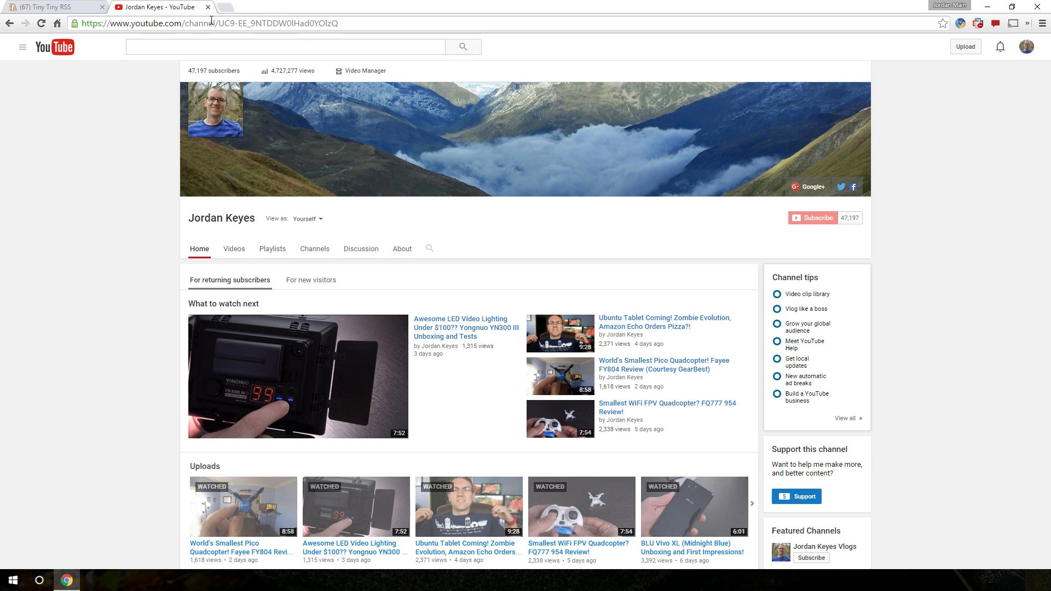
{"action": "double_click", "coordinate": [278, 22]}
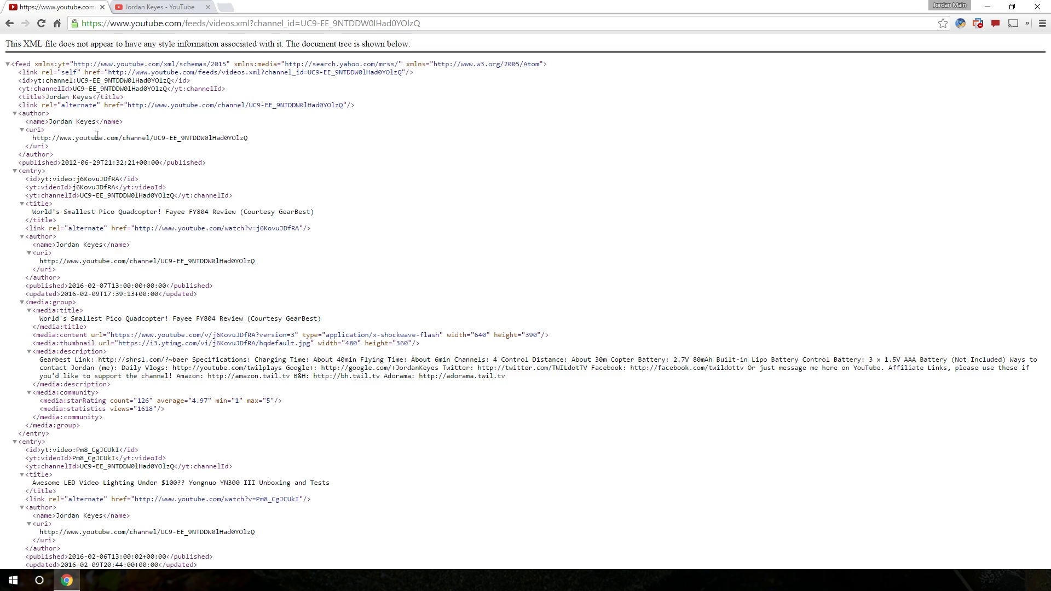
Look through the Jordan Keyes channel's raw XML video feed.
{"action": "scroll", "scroll_direction": "down", "scroll_amount": 3}
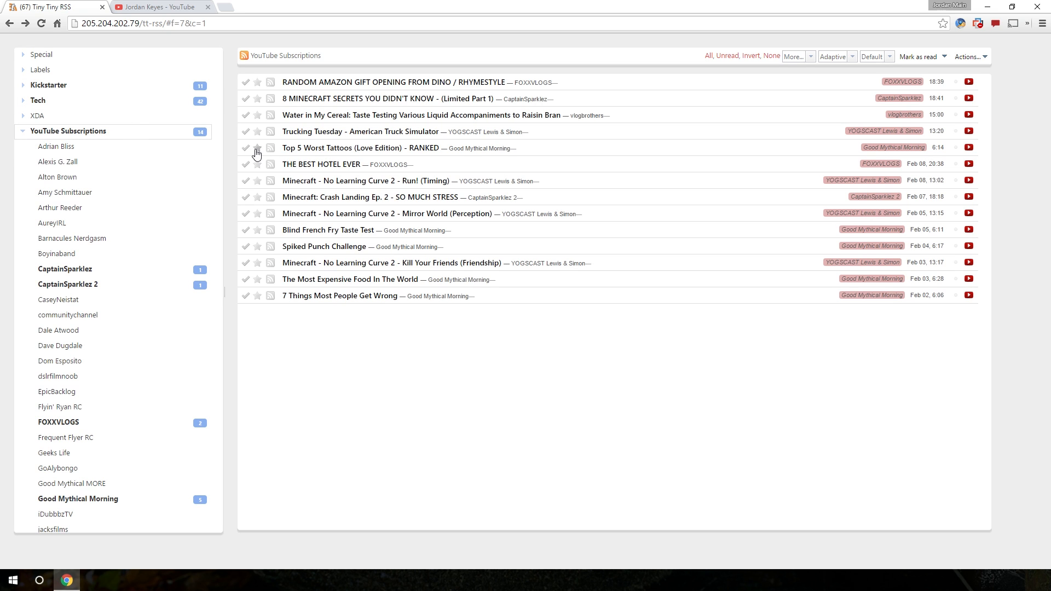
{"action": "mouse_move", "coordinate": [676, 125]}
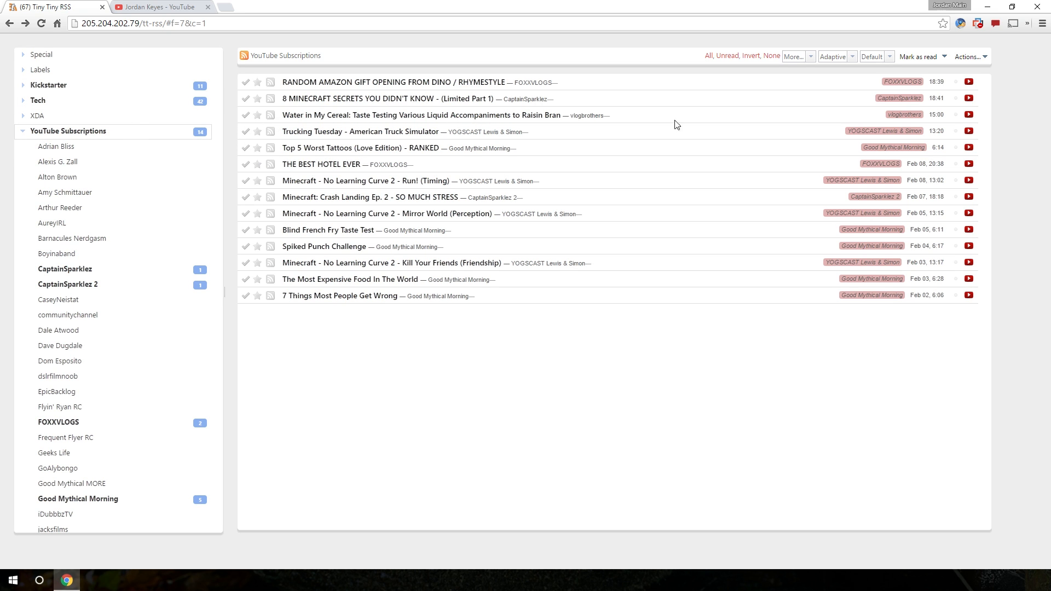
Subscribe to the Jordan Keyes feed URL via Actions, filed under YouTube Subscriptions.
{"action": "left_click", "coordinate": [968, 56]}
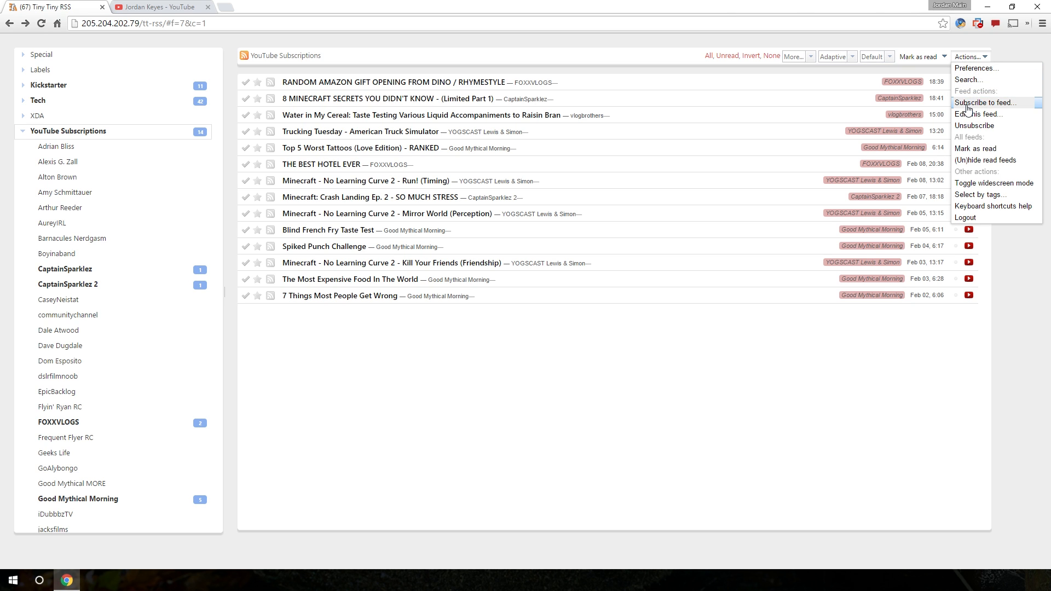
{"action": "left_click", "coordinate": [985, 103]}
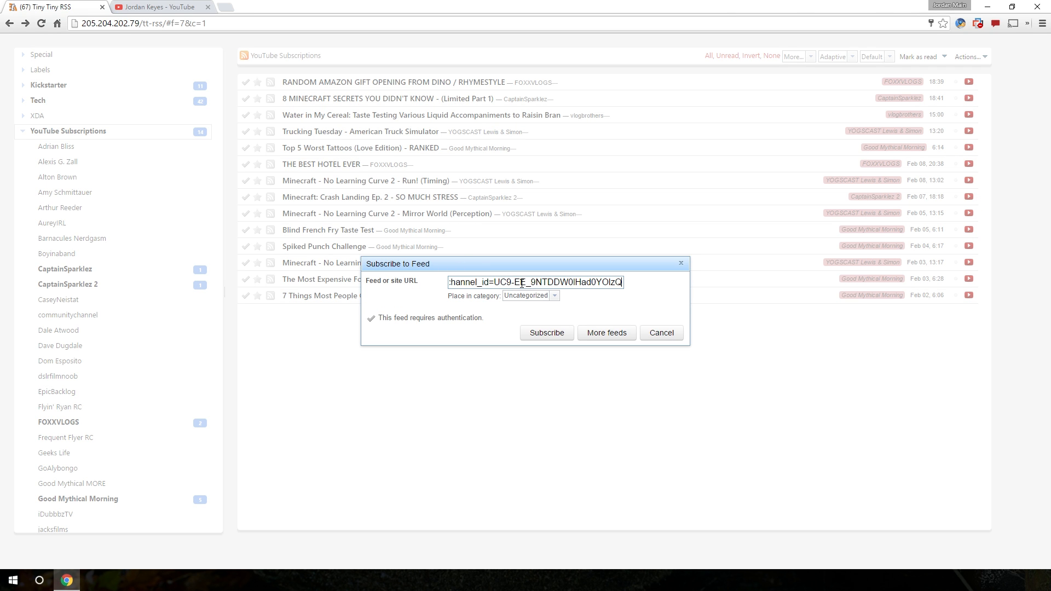
{"action": "left_click", "coordinate": [553, 295]}
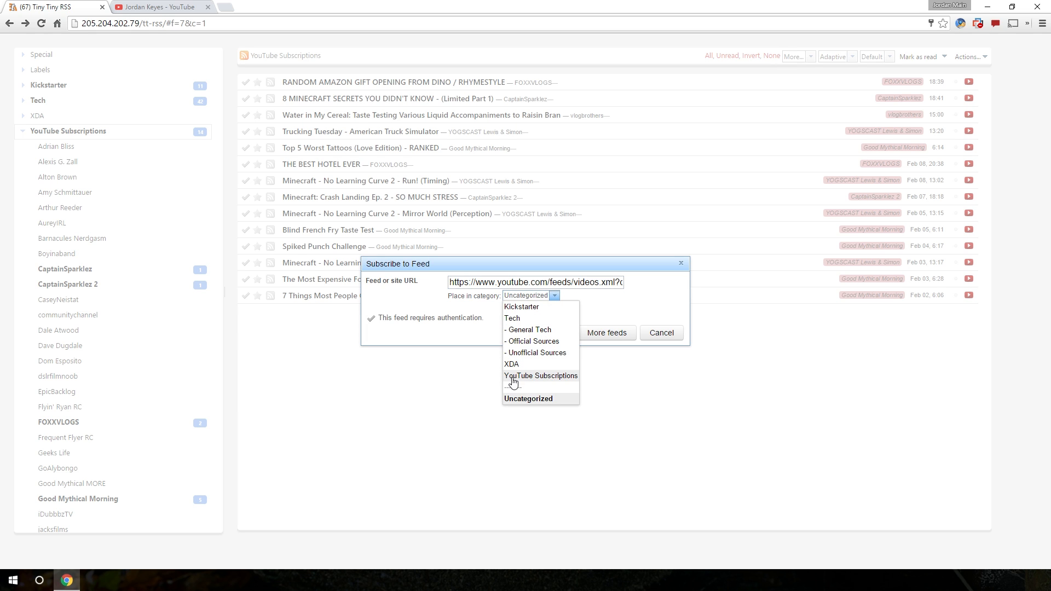
{"action": "left_click", "coordinate": [540, 376]}
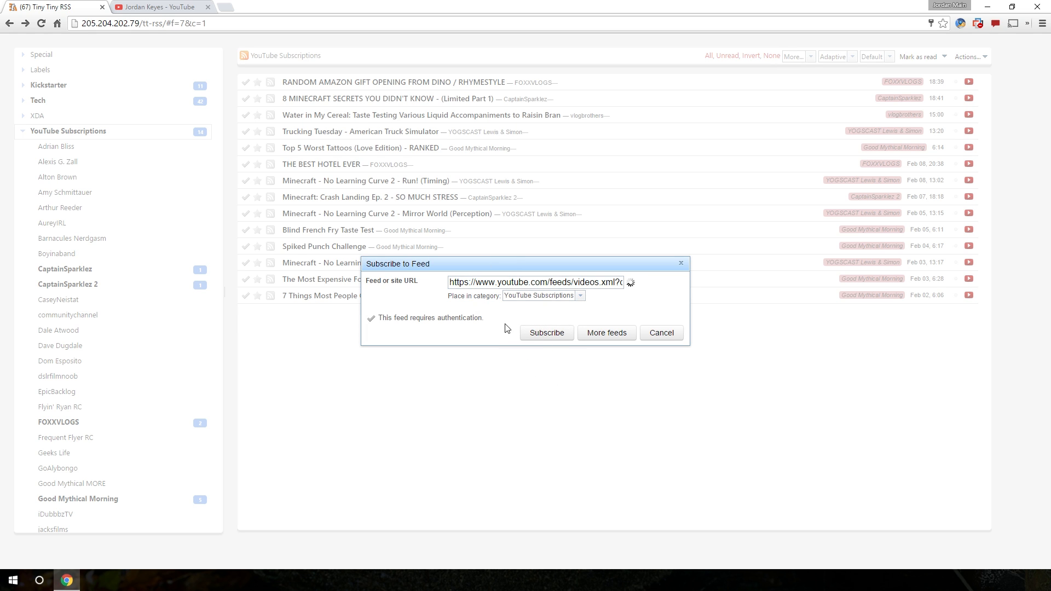
{"action": "left_click", "coordinate": [161, 7]}
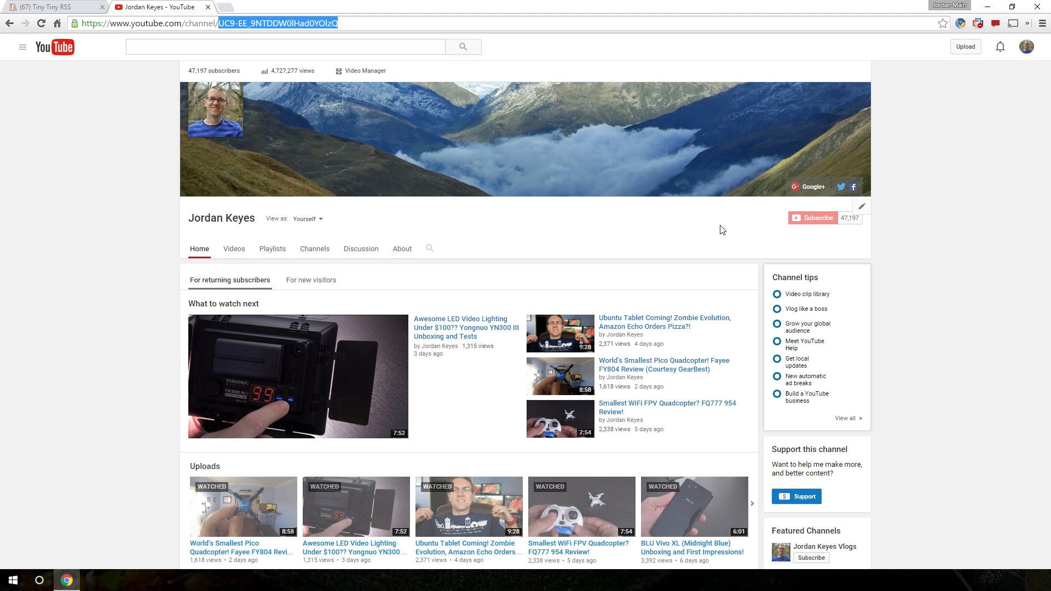
{"action": "mouse_move", "coordinate": [818, 221]}
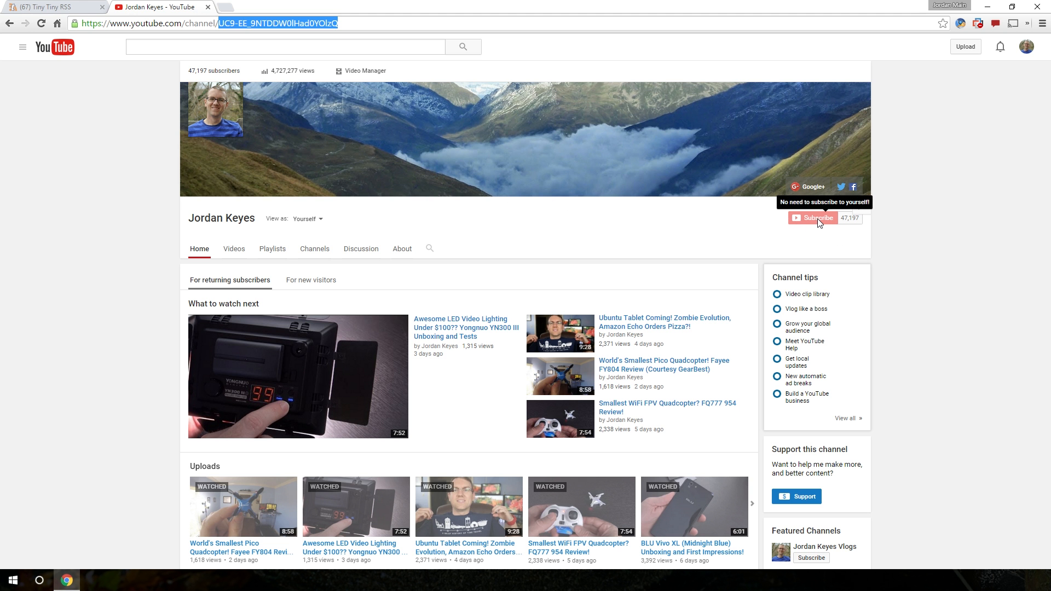
{"action": "mouse_move", "coordinate": [818, 231]}
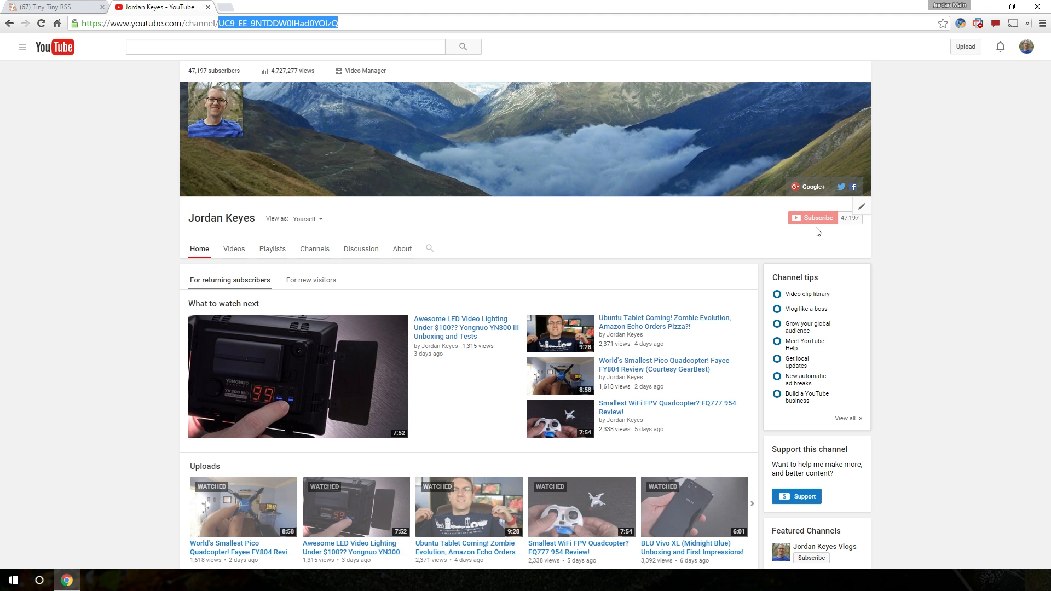
{"action": "mouse_move", "coordinate": [811, 244]}
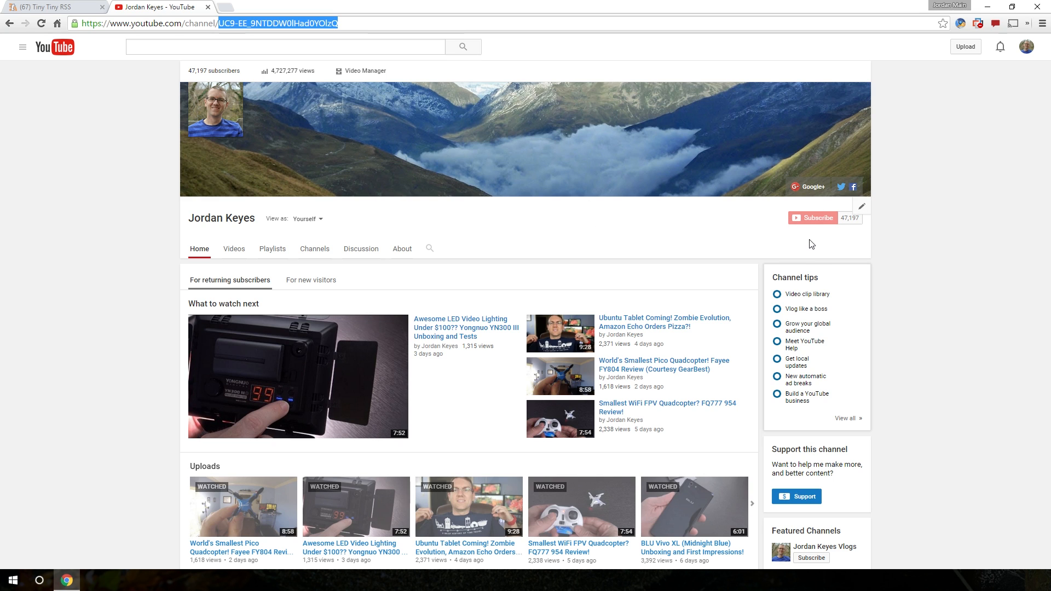
Switch from the Jordan Keyes channel page back to the Tiny Tiny RSS tab.
{"action": "left_click", "coordinate": [54, 7]}
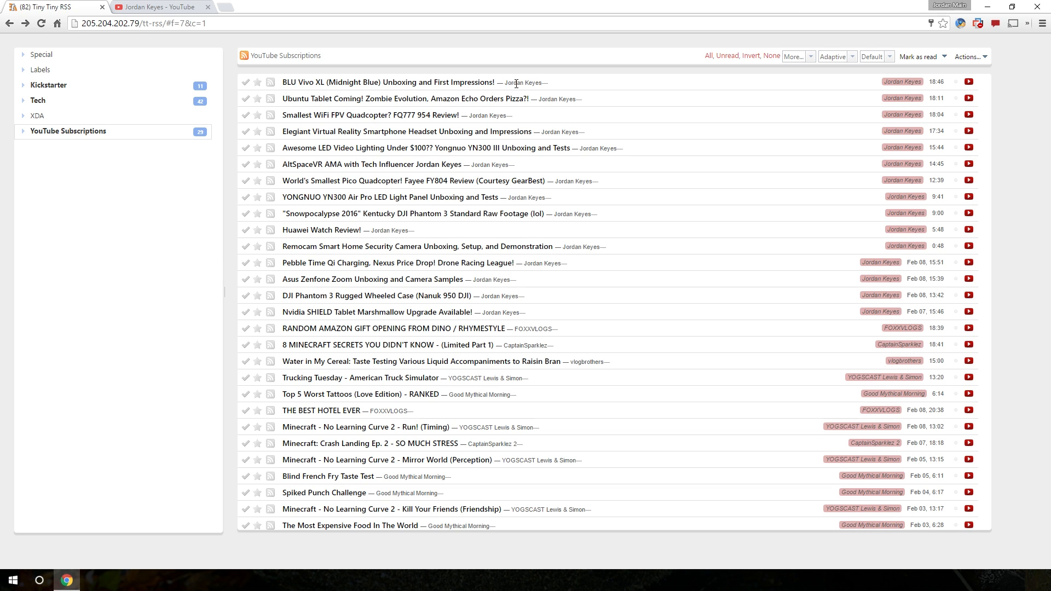
{"action": "mouse_move", "coordinate": [382, 92]}
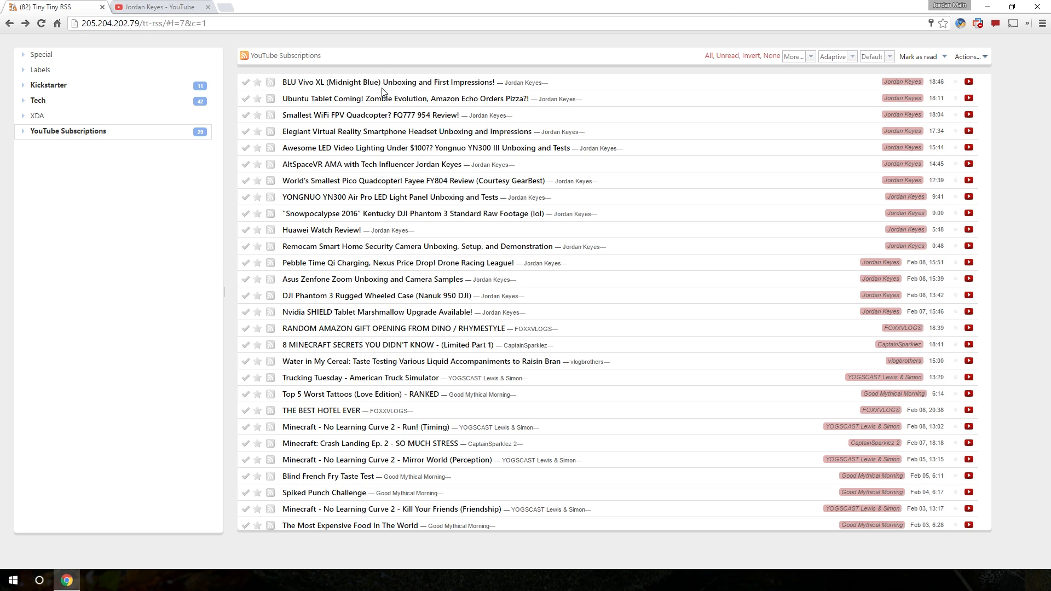
Read the Ubuntu Tablet article and follow the AltSpaceVR article's video link.
{"action": "left_click", "coordinate": [422, 98]}
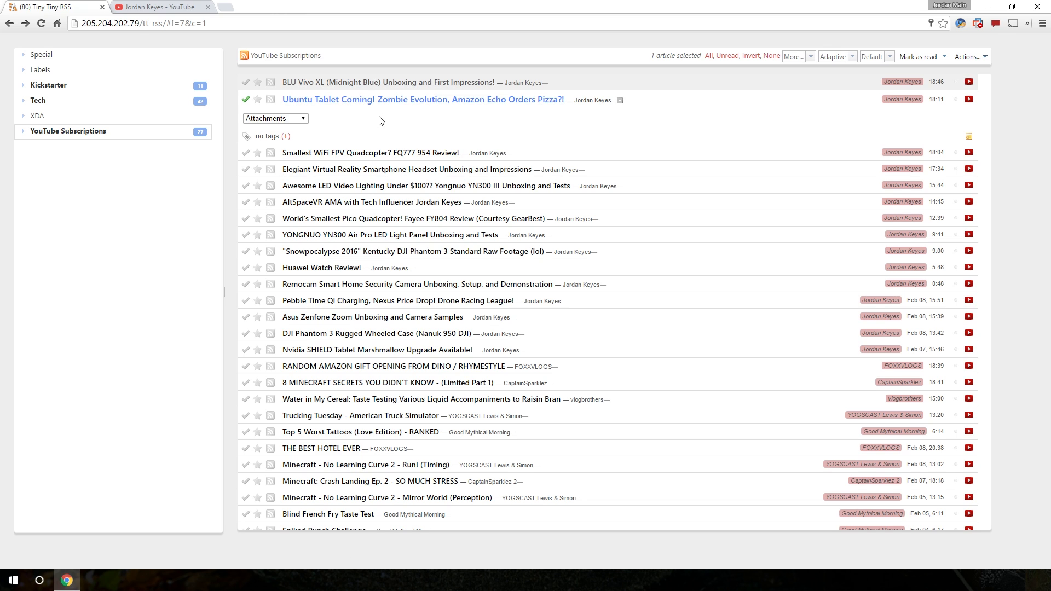
{"action": "mouse_move", "coordinate": [392, 133]}
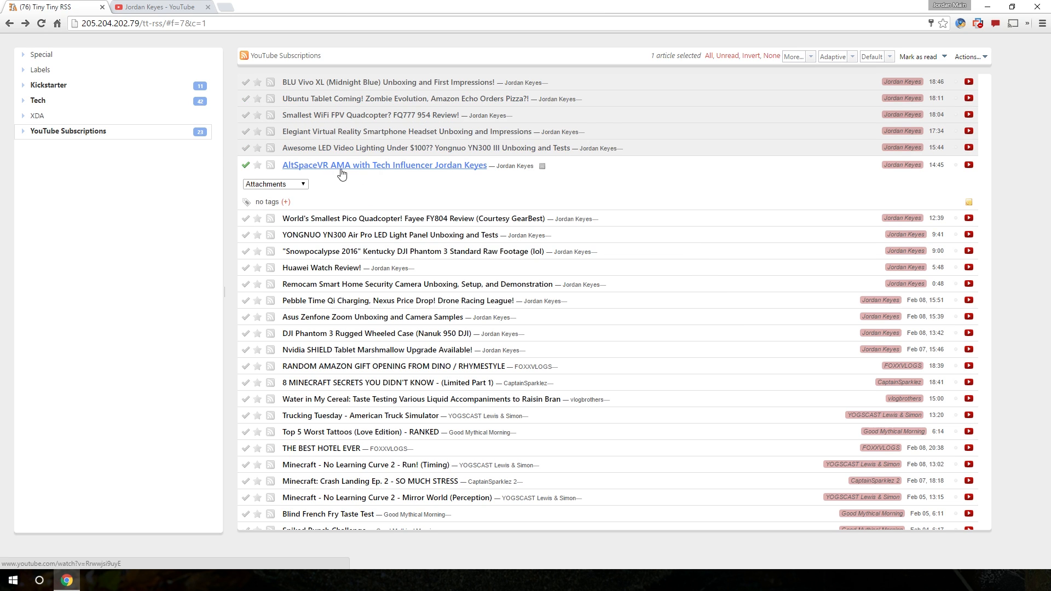
{"action": "left_click", "coordinate": [384, 165]}
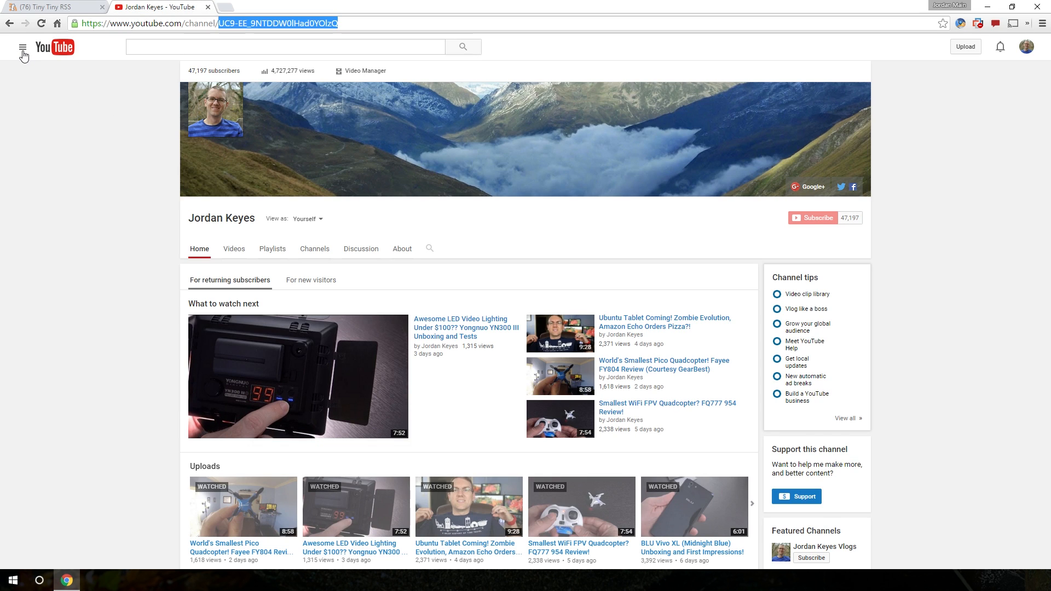
View YouTube's Subscriptions feed via the guide, then return to Tiny Tiny RSS.
{"action": "left_click", "coordinate": [23, 47]}
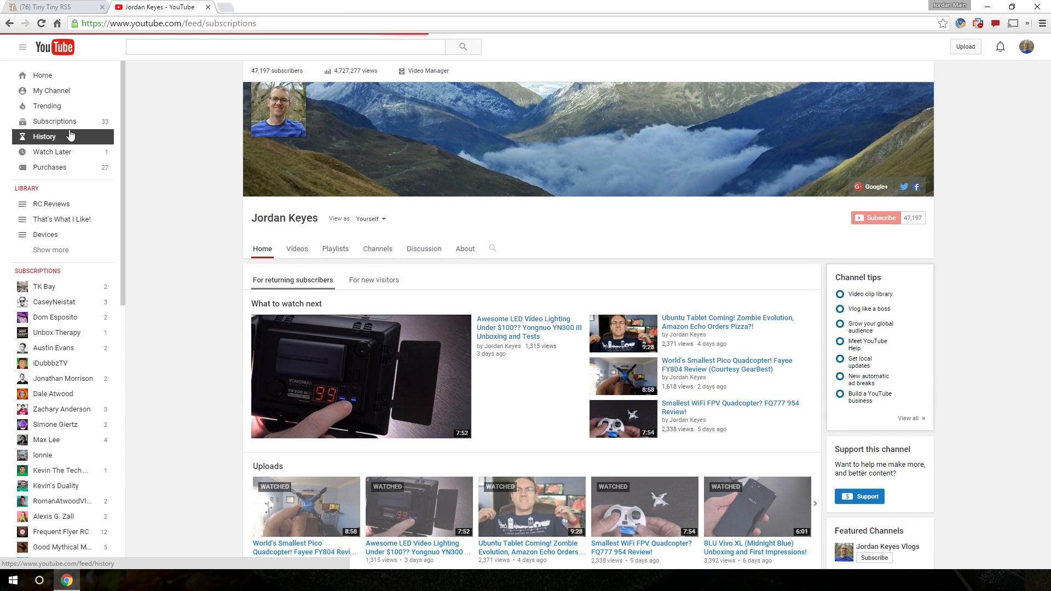
{"action": "left_click", "coordinate": [54, 121]}
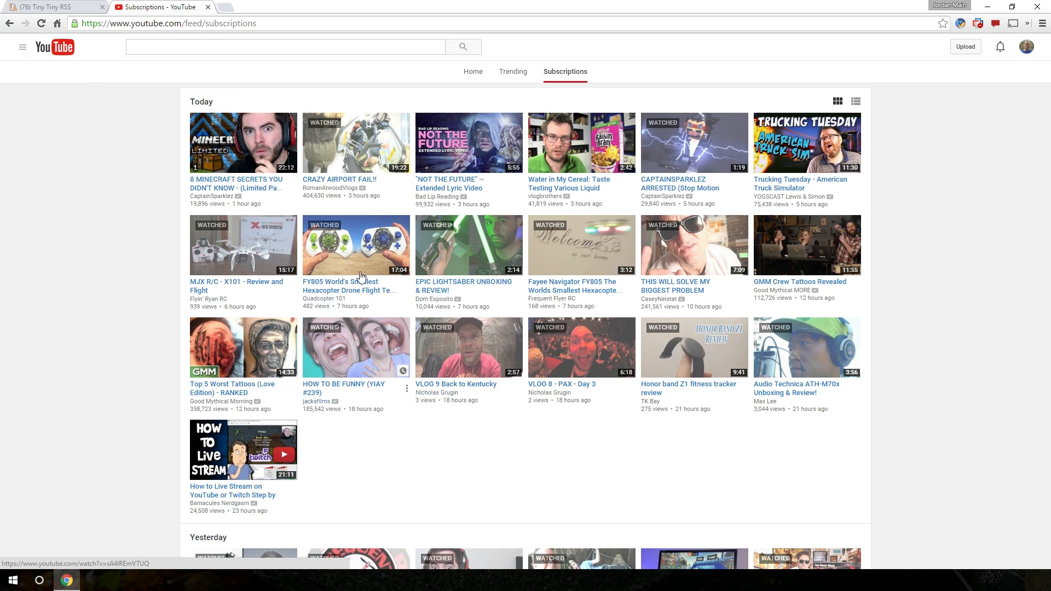
{"action": "left_click", "coordinate": [53, 7]}
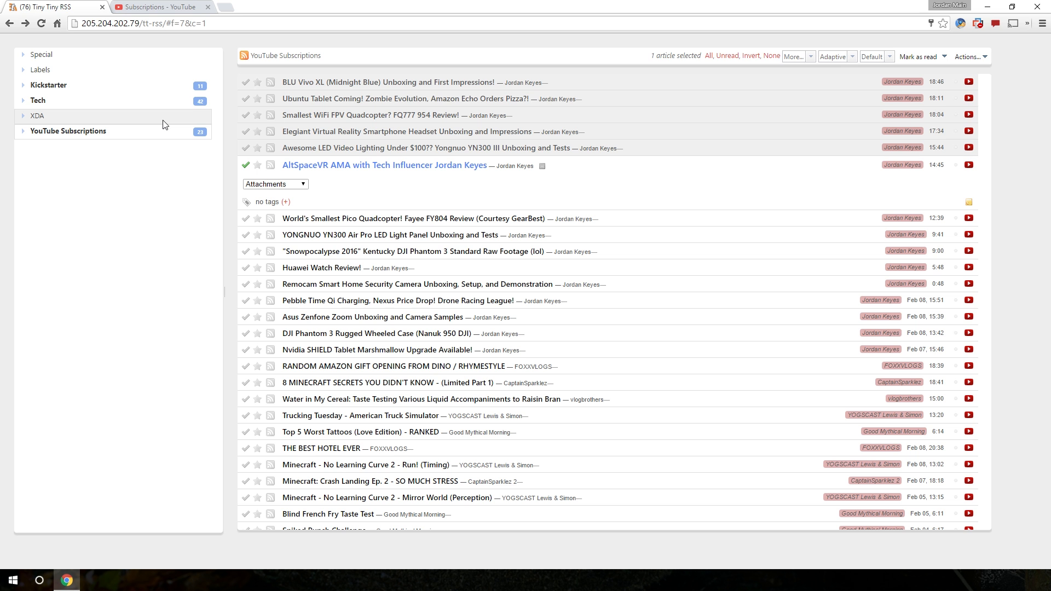
{"action": "mouse_move", "coordinate": [142, 128]}
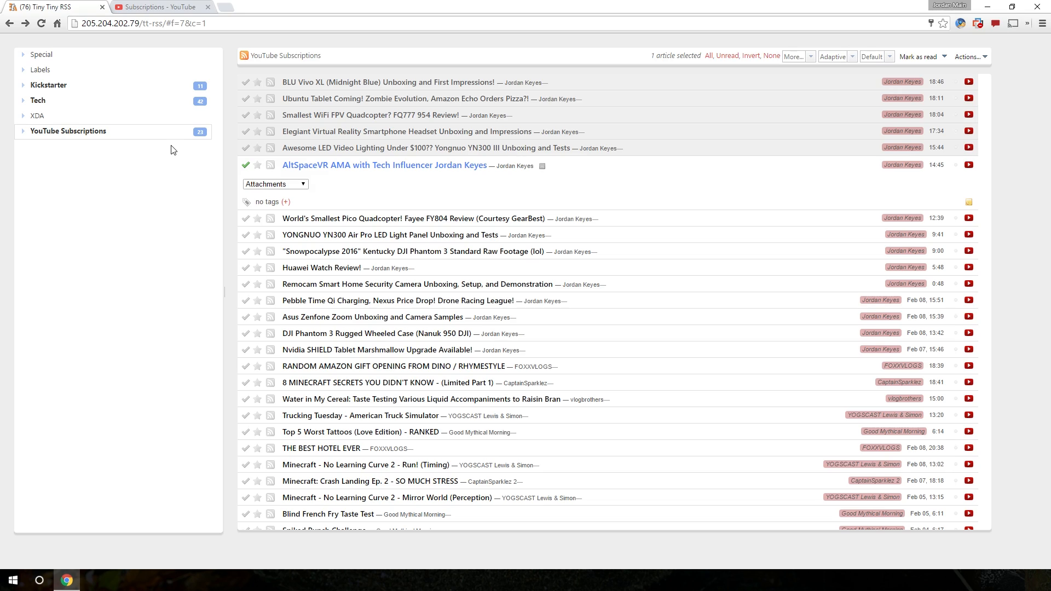
{"action": "mouse_move", "coordinate": [95, 263]}
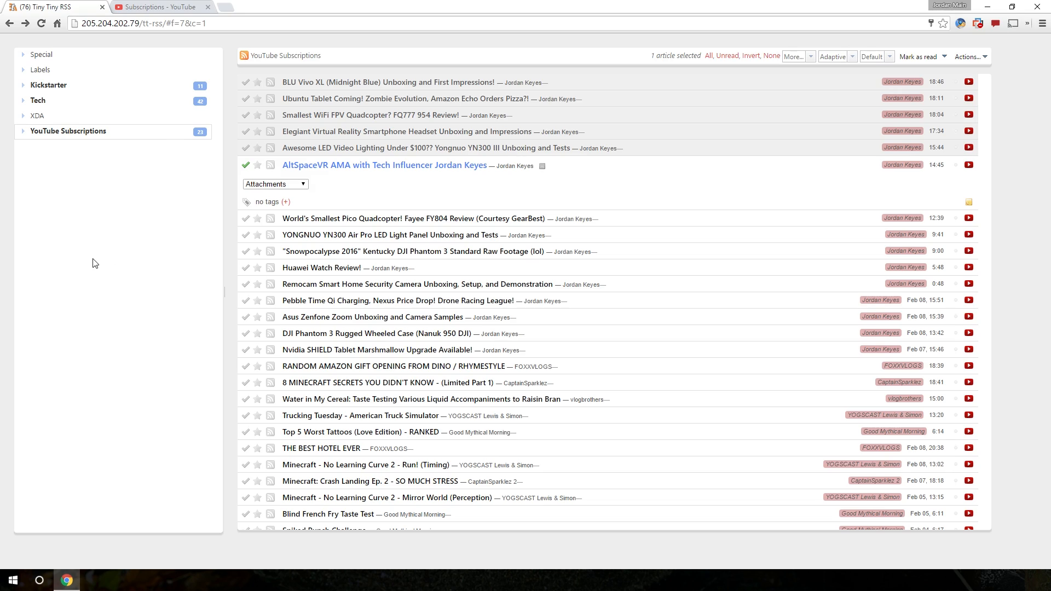